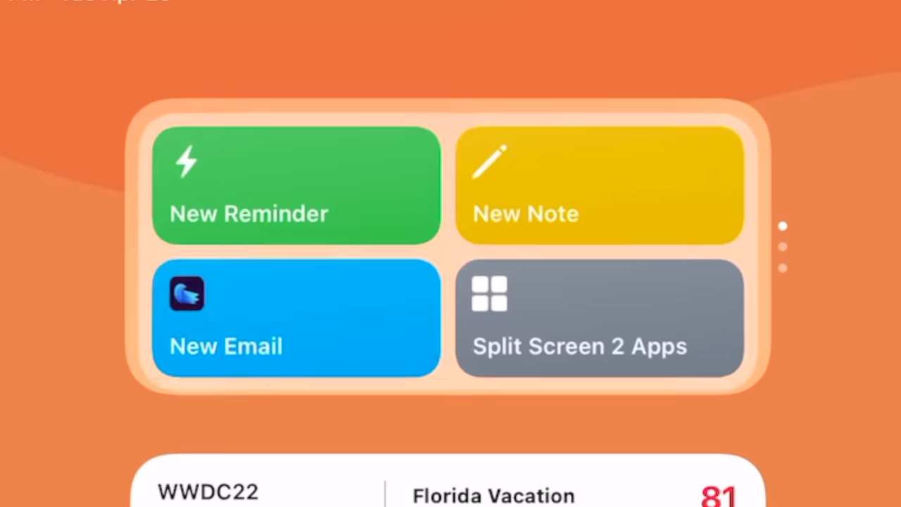
# Launch the New Reminder shortcut from the Shortcuts widget to bring up the Reminders prompt.
pyautogui.click(295, 186)
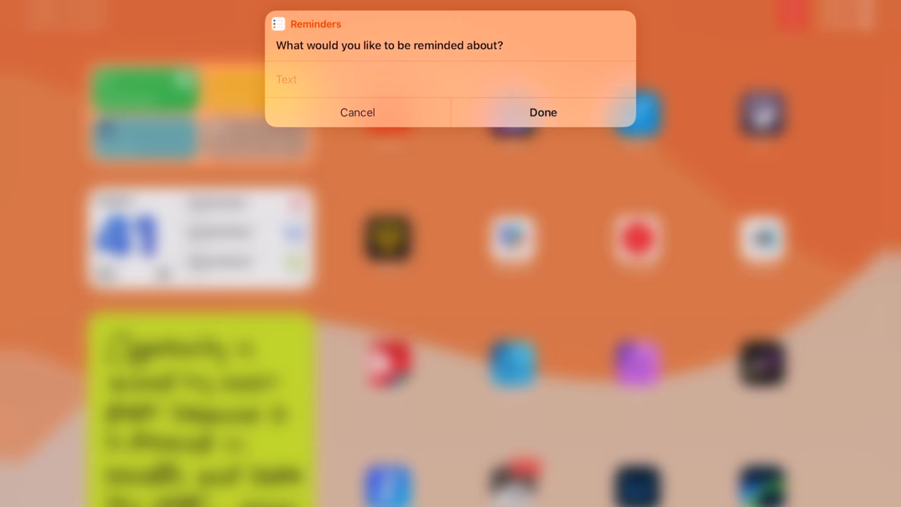